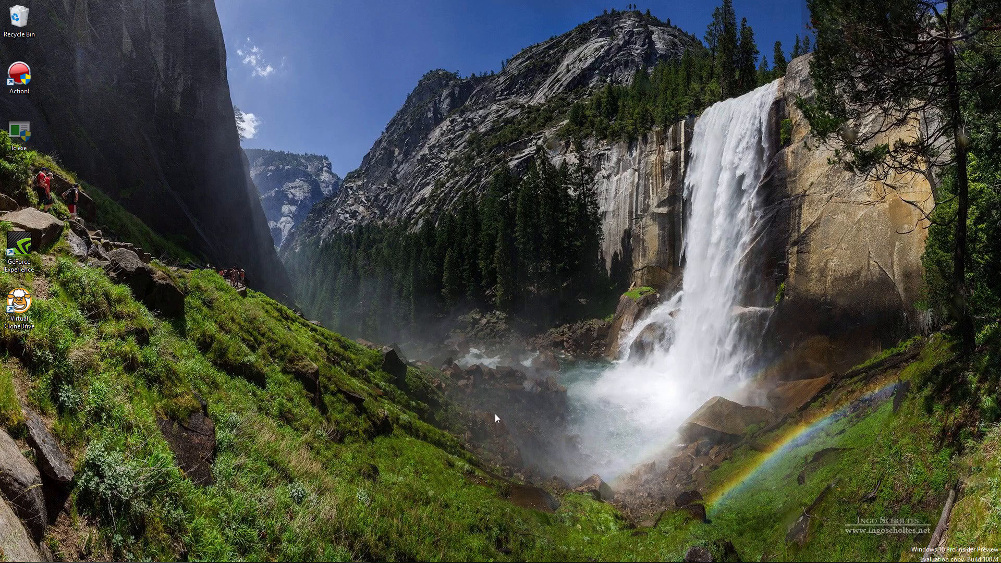
{"action": "mouse_move", "coordinate": [497, 416]}
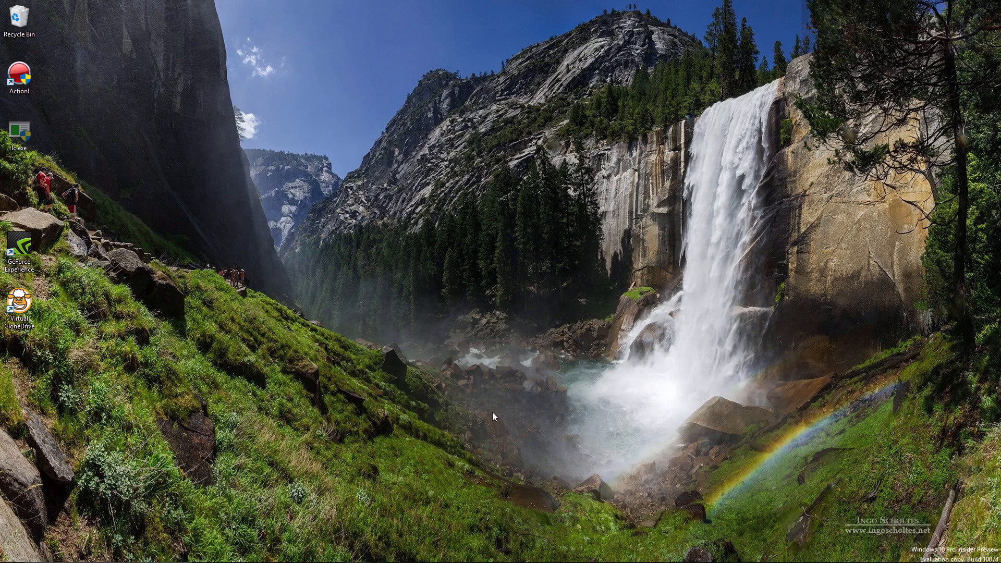
{"action": "mouse_move", "coordinate": [462, 432]}
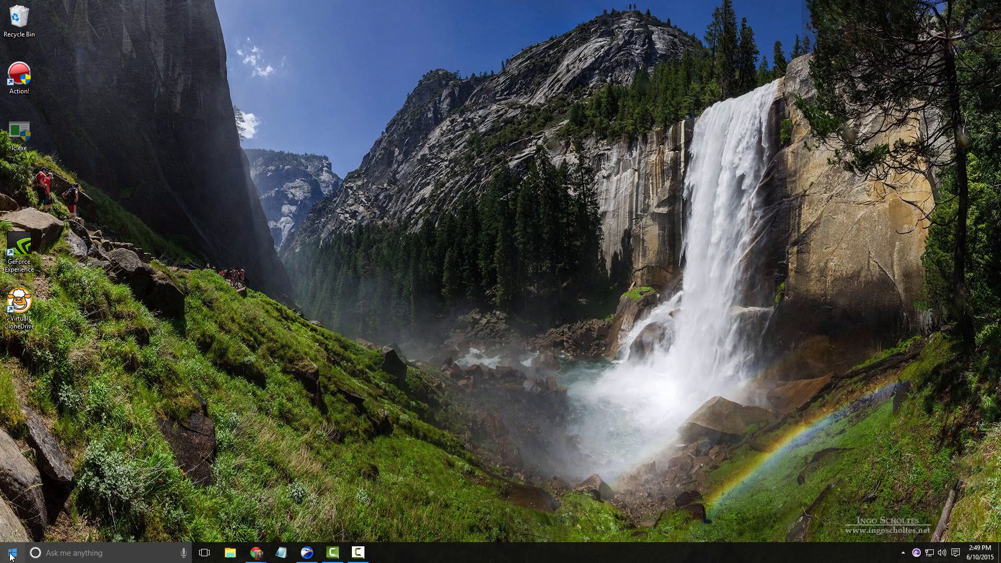
- Go to Settings > Devices > Printers & scanners and select the Epson Stylus Photo R320 (M)
{"action": "left_click", "coordinate": [10, 553]}
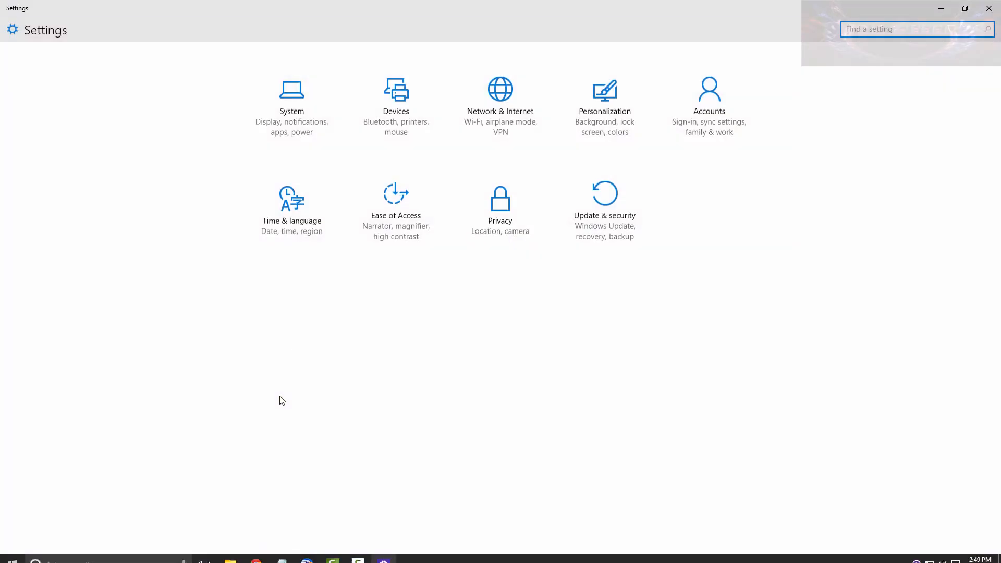
{"action": "left_click", "coordinate": [395, 96]}
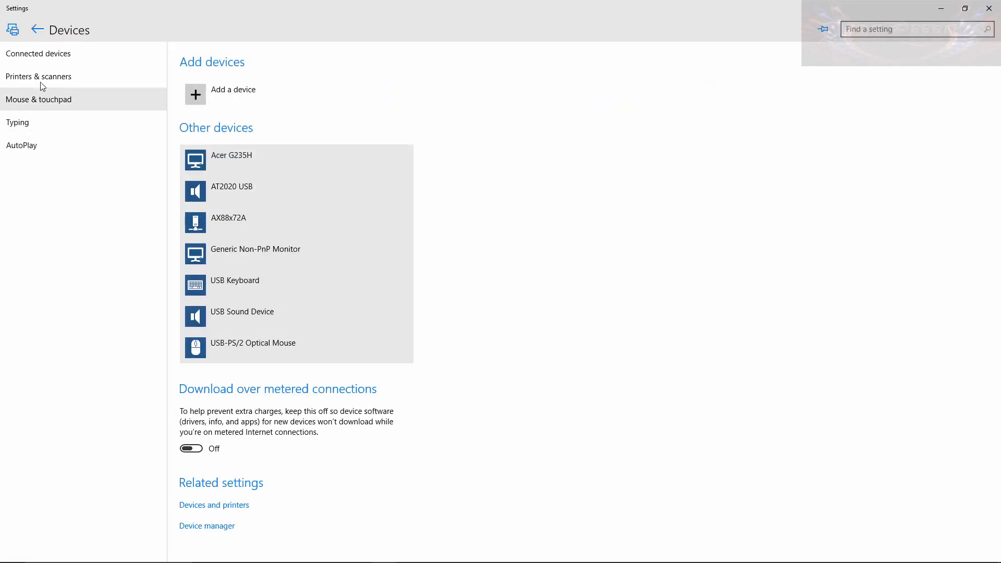
{"action": "left_click", "coordinate": [38, 76]}
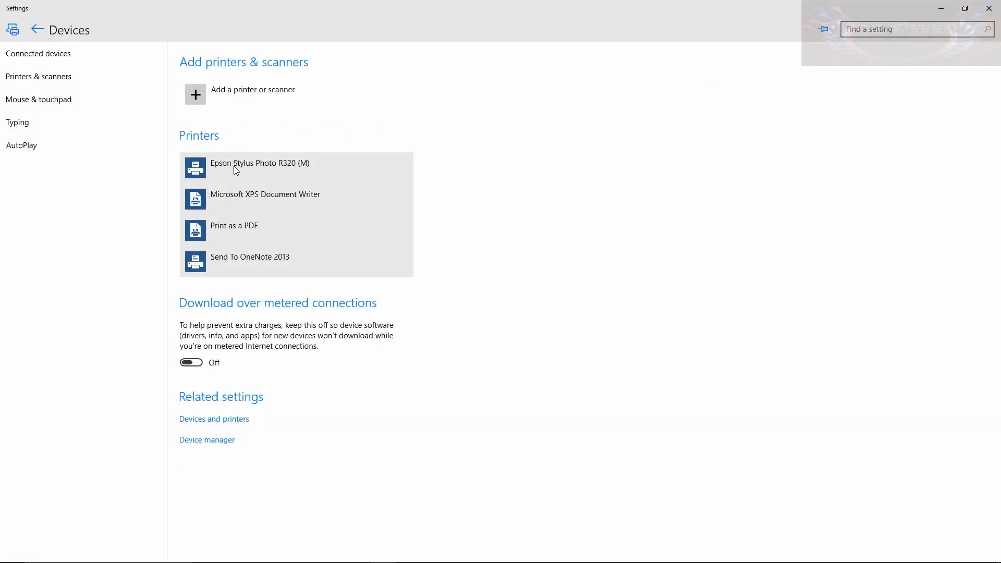
{"action": "mouse_move", "coordinate": [380, 210]}
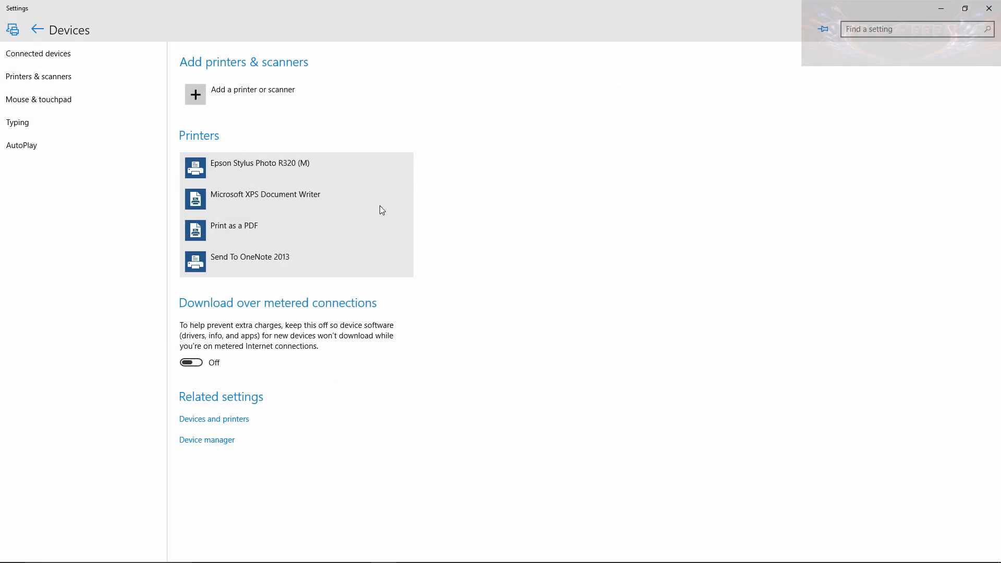
{"action": "left_click", "coordinate": [260, 168]}
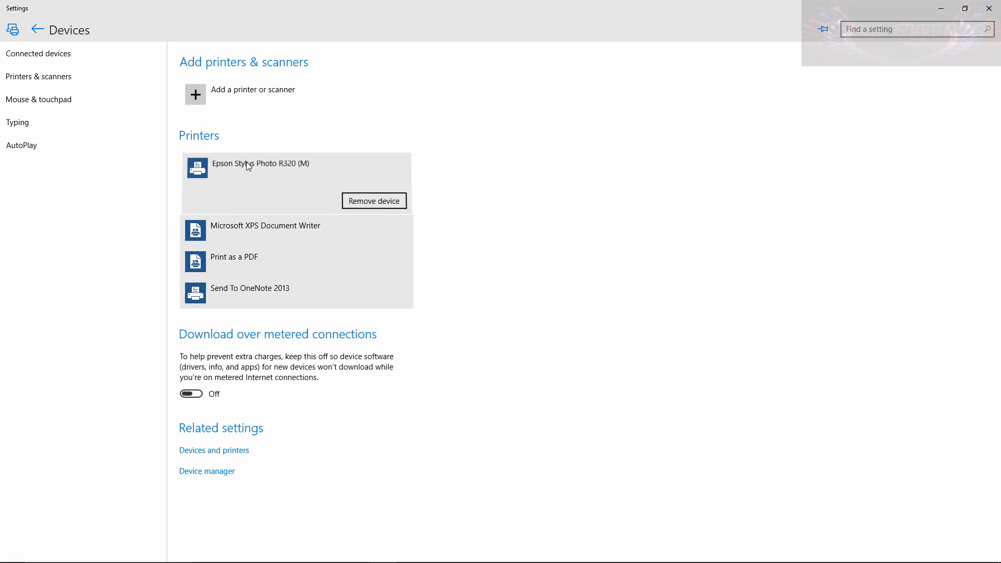
{"action": "mouse_move", "coordinate": [214, 450]}
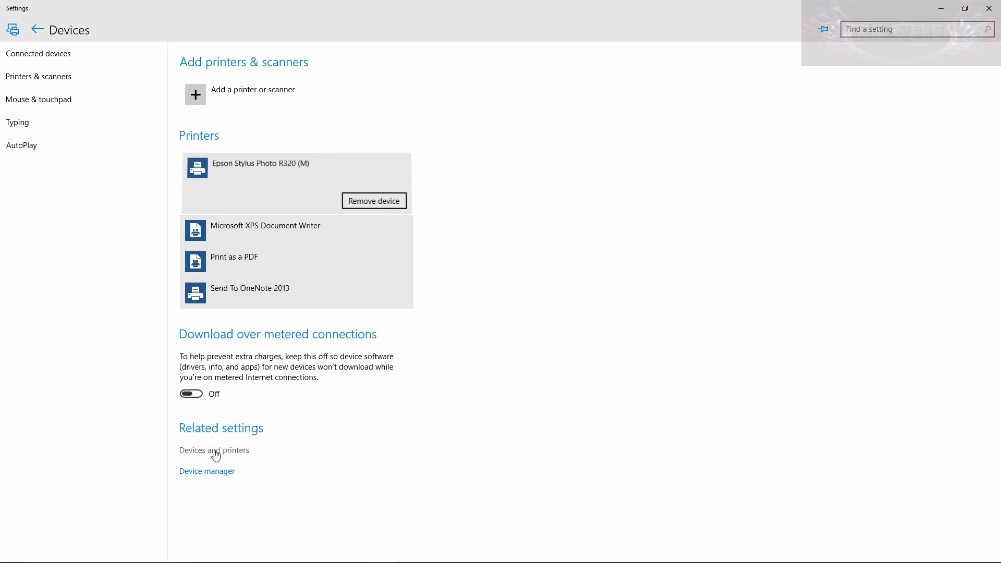
- In Devices and Printers, select the Epson Stylus Photo R320 (M) and show its context menu
{"action": "left_click", "coordinate": [214, 450]}
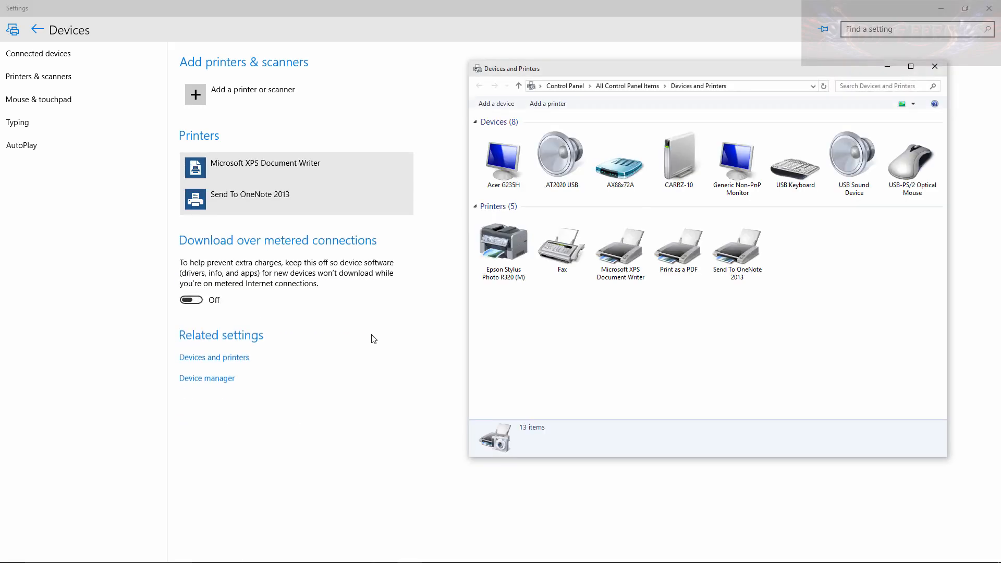
{"action": "left_click", "coordinate": [503, 243]}
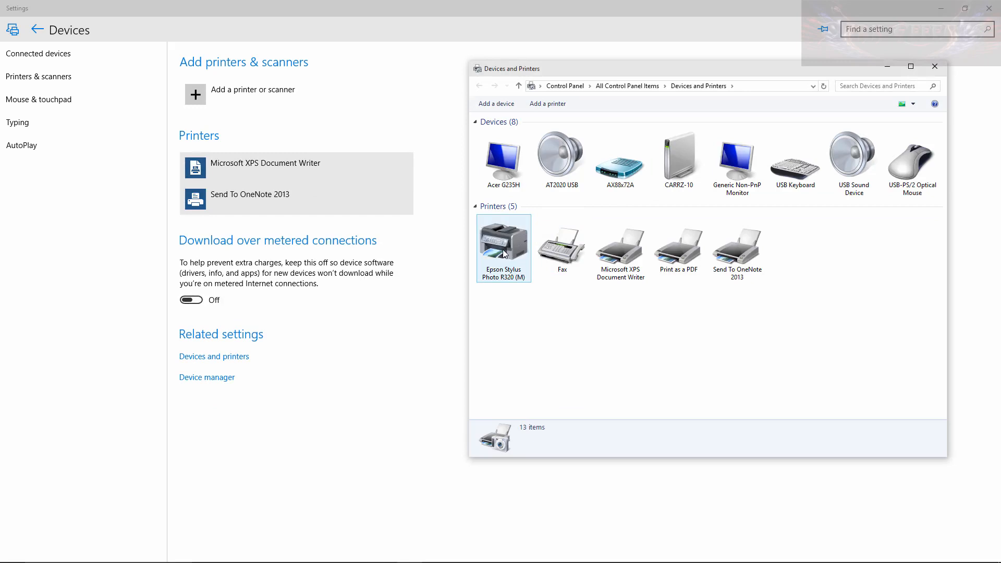
{"action": "left_click", "coordinate": [503, 248]}
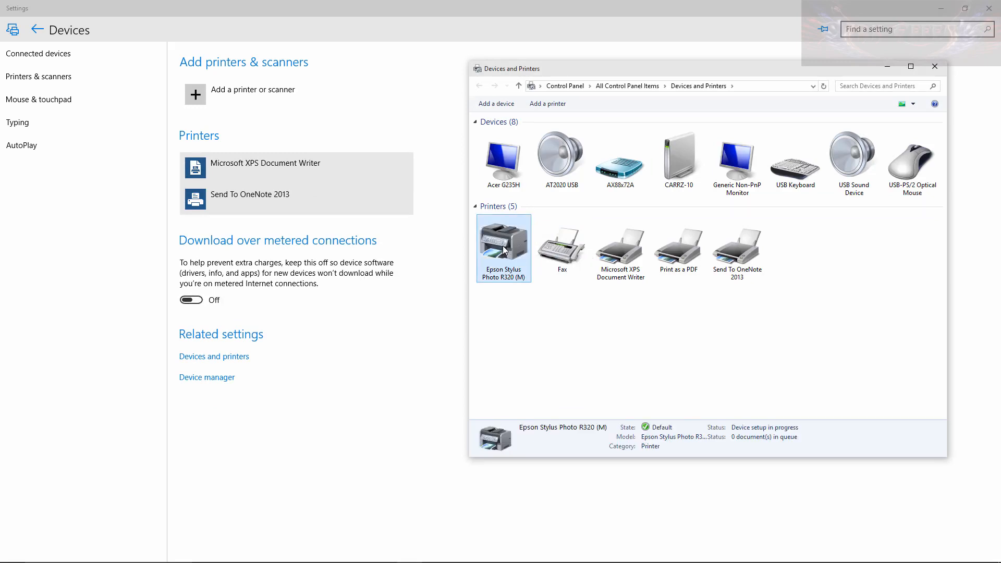
{"action": "right_click", "coordinate": [504, 247]}
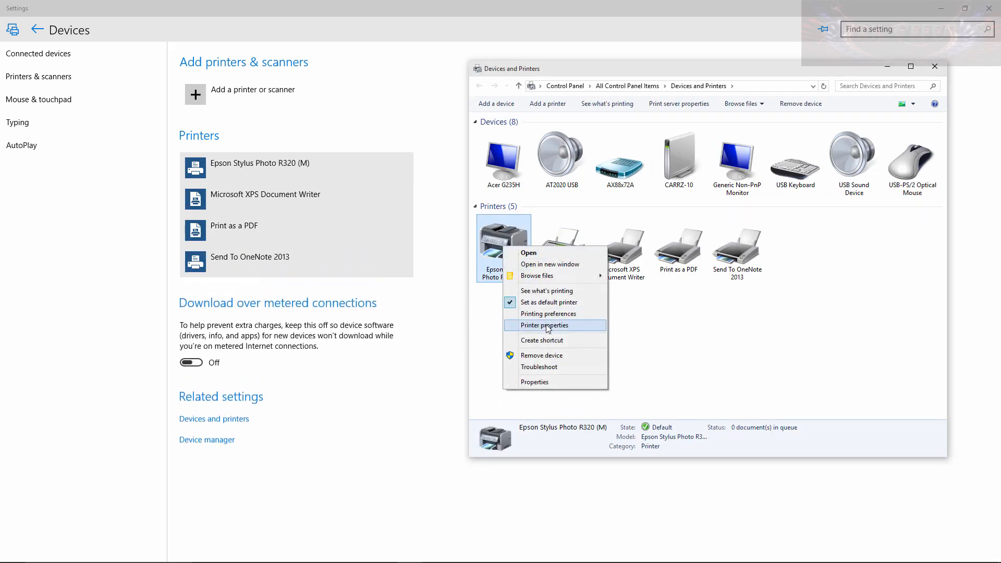
- In the Epson printer's properties, enable 'Share this printer' and 'List in the directory'
{"action": "left_click", "coordinate": [545, 325]}
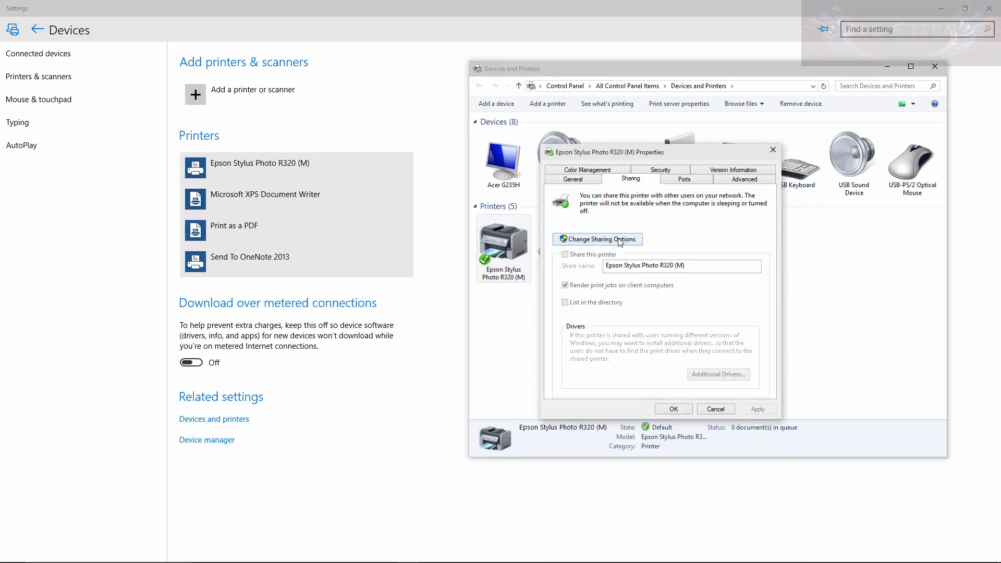
{"action": "left_click", "coordinate": [596, 239]}
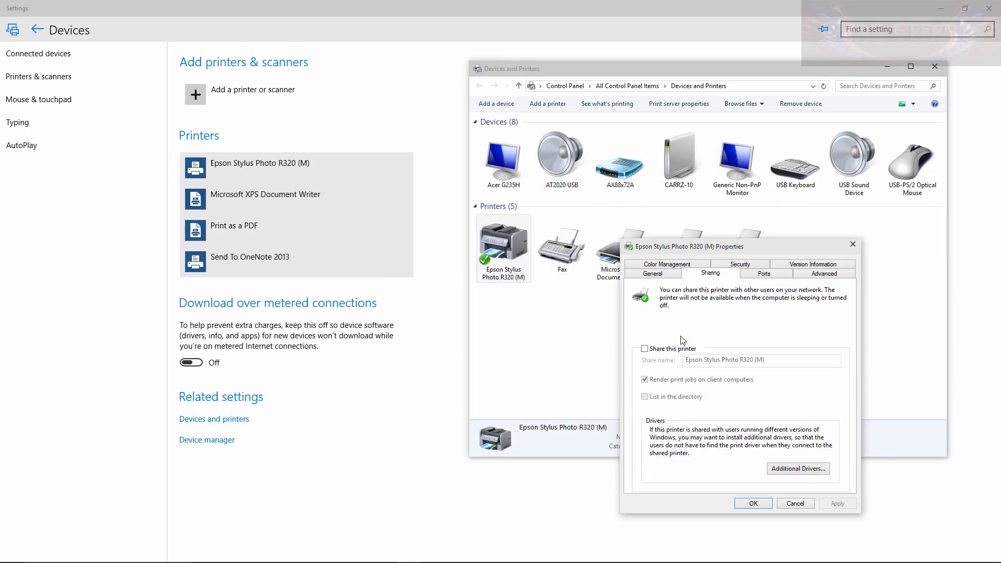
{"action": "left_click", "coordinate": [645, 349]}
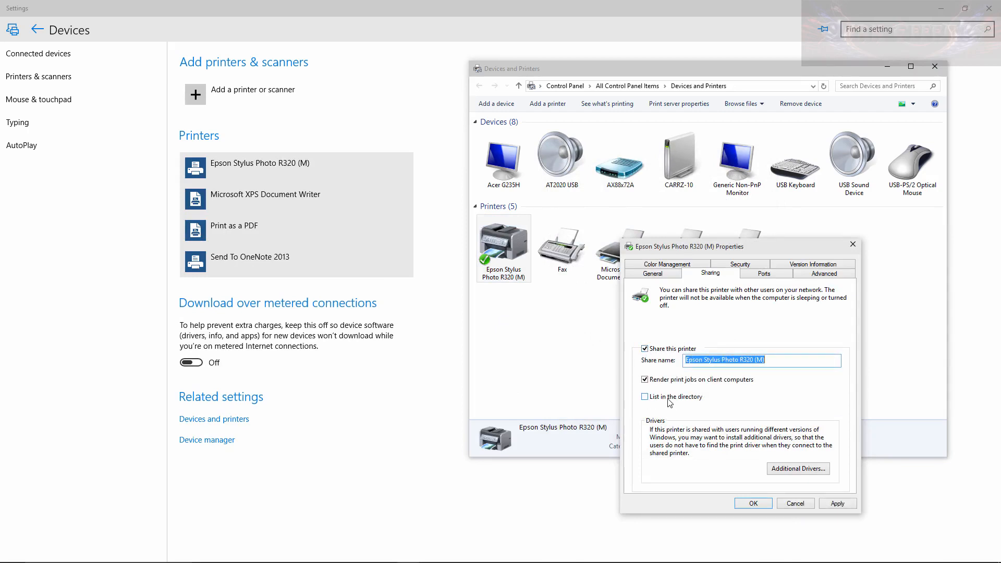
{"action": "left_click", "coordinate": [646, 396]}
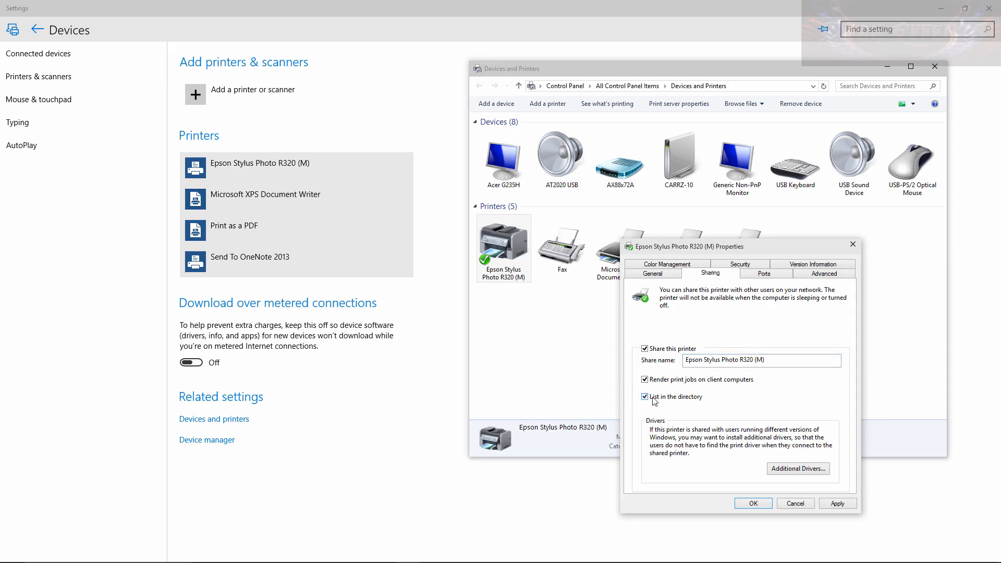